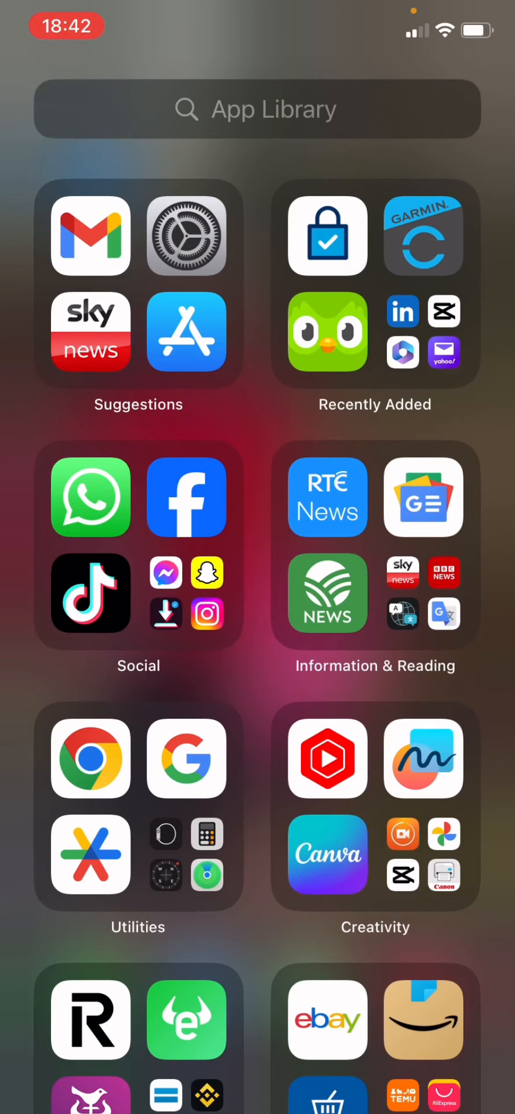
Launch eBay from the App Library's bottom-left group.
{"action": "left_click", "coordinate": [326, 1019]}
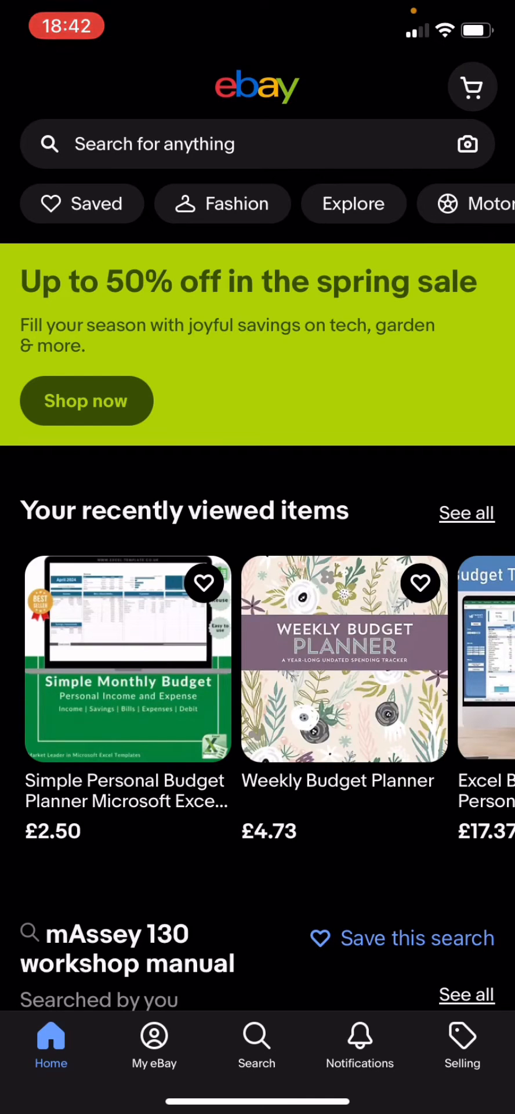
Go through My eBay and Settings to the delivery address list.
{"action": "left_click", "coordinate": [154, 1045]}
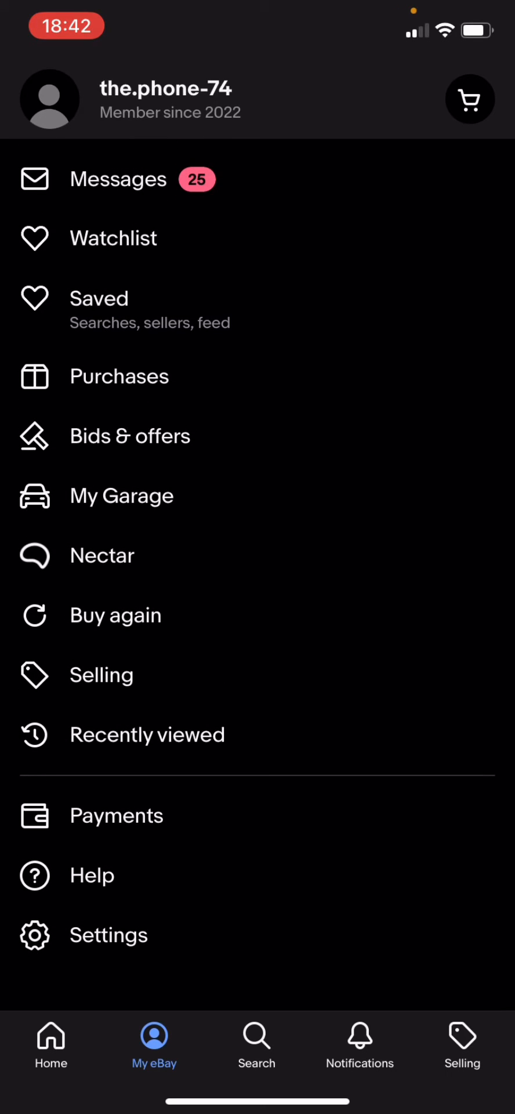
{"action": "left_click", "coordinate": [108, 935]}
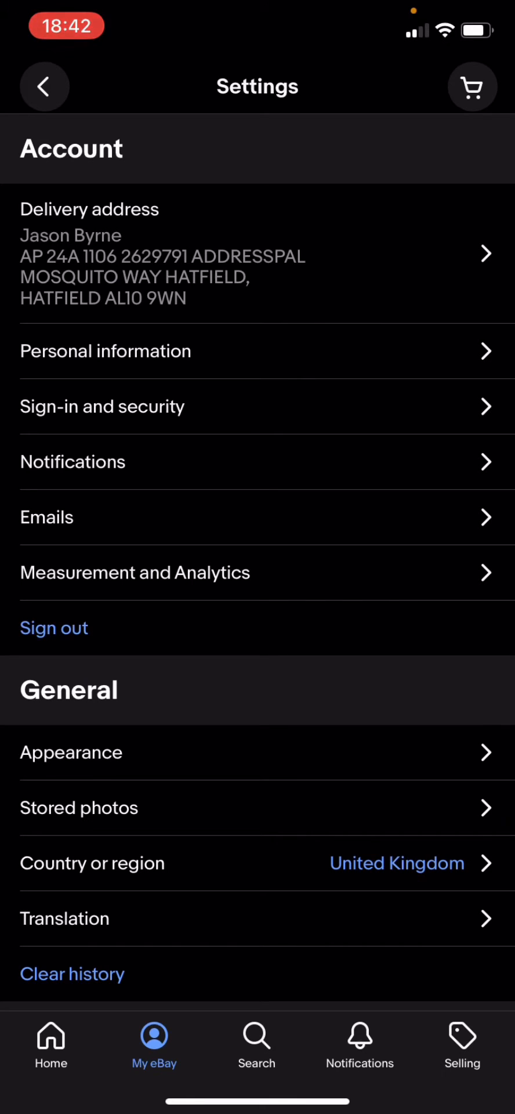
{"action": "left_click", "coordinate": [268, 256]}
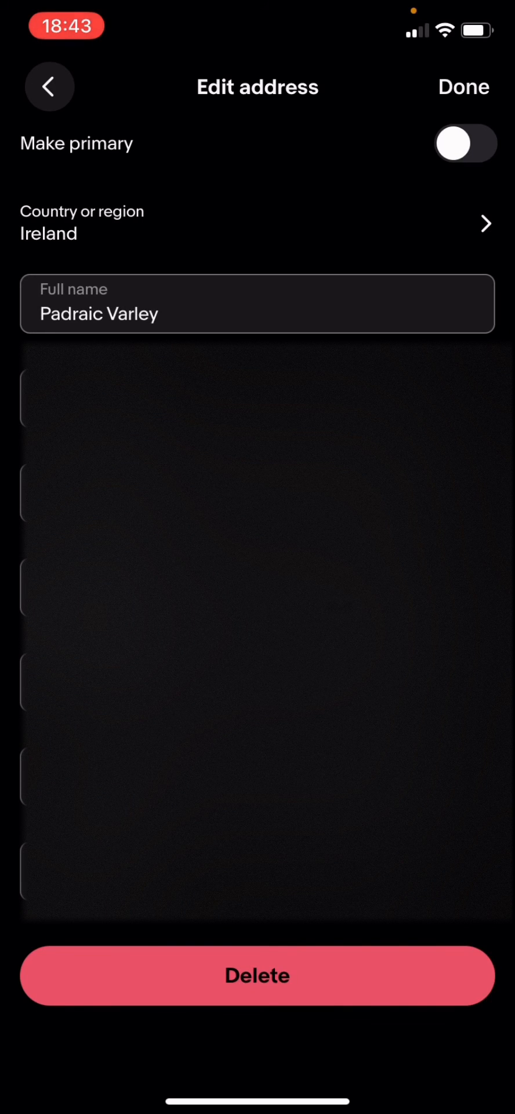
Delete the saved Ireland address and confirm the removal.
{"action": "left_click", "coordinate": [257, 975]}
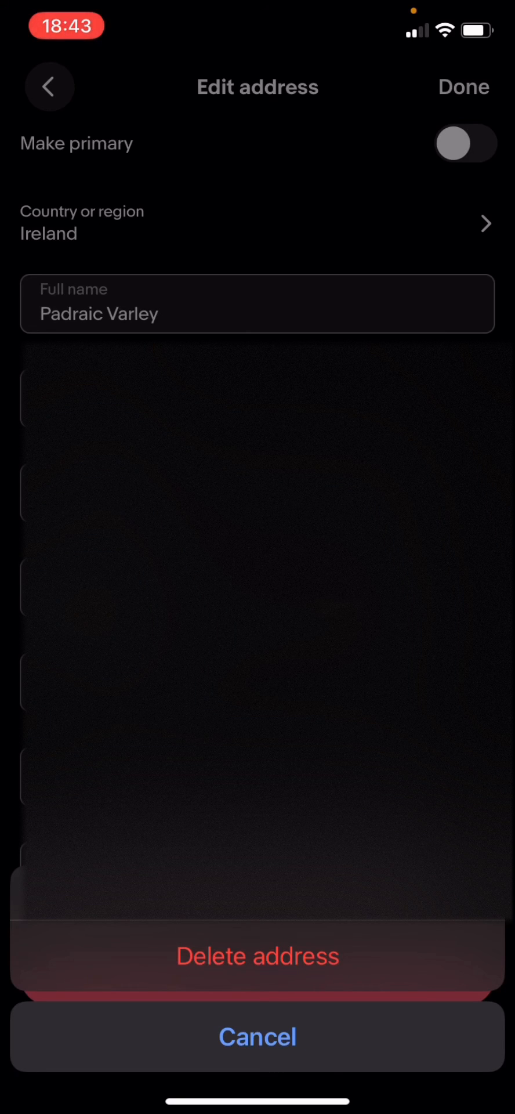
{"action": "left_click", "coordinate": [257, 956]}
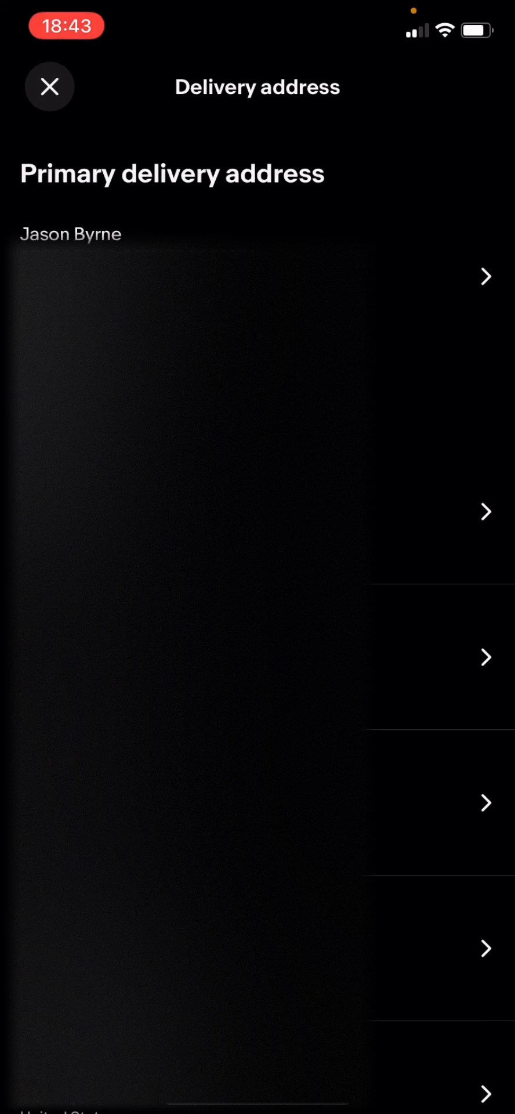
Close Delivery address, back out of Settings, and return to Home.
{"action": "left_click", "coordinate": [49, 86]}
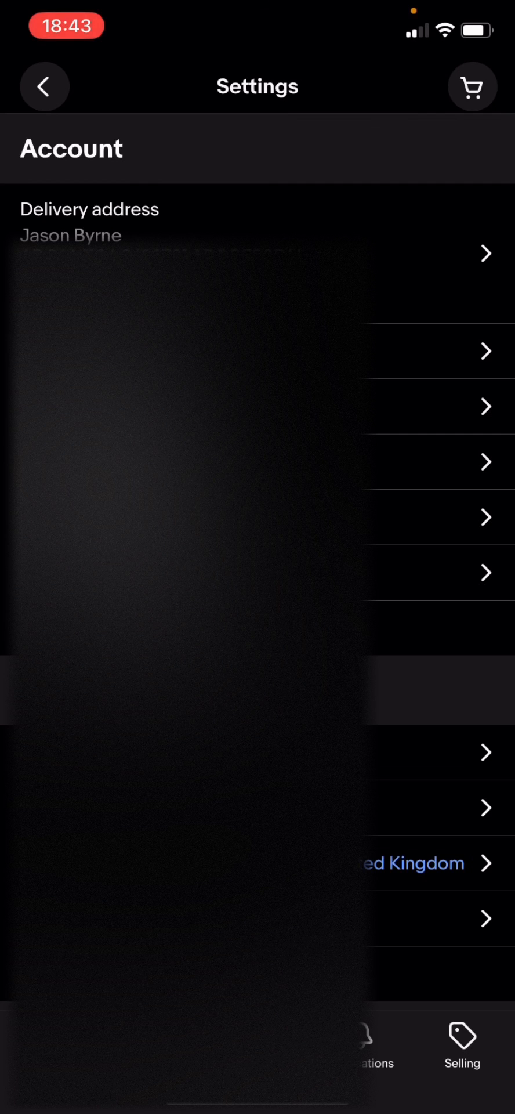
{"action": "left_click", "coordinate": [44, 85]}
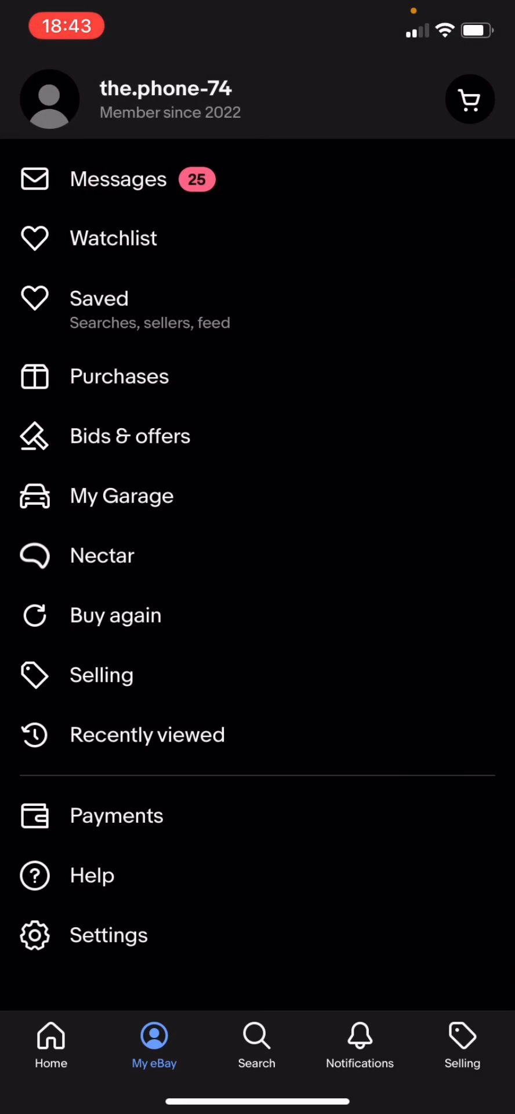
{"action": "left_click", "coordinate": [50, 1045]}
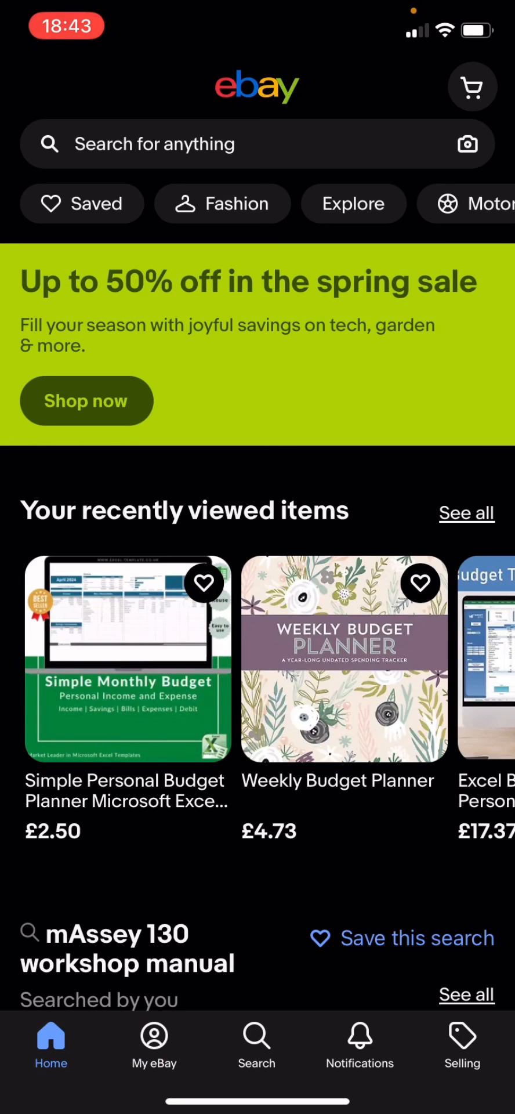